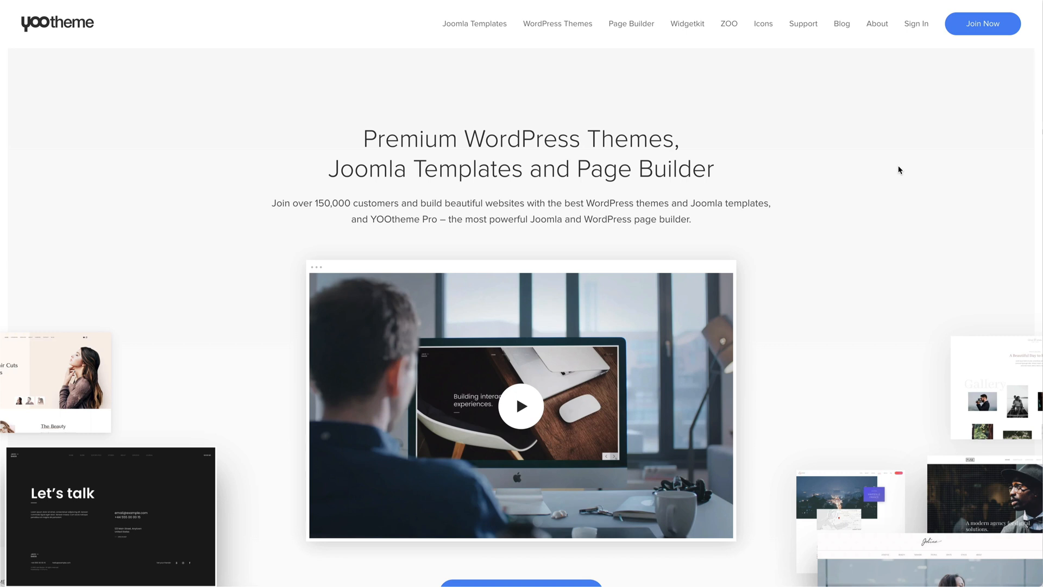
- View the YOOtheme Pro changelog, then show the customizer's About panel with installed version 2.7.14
click(631, 23)
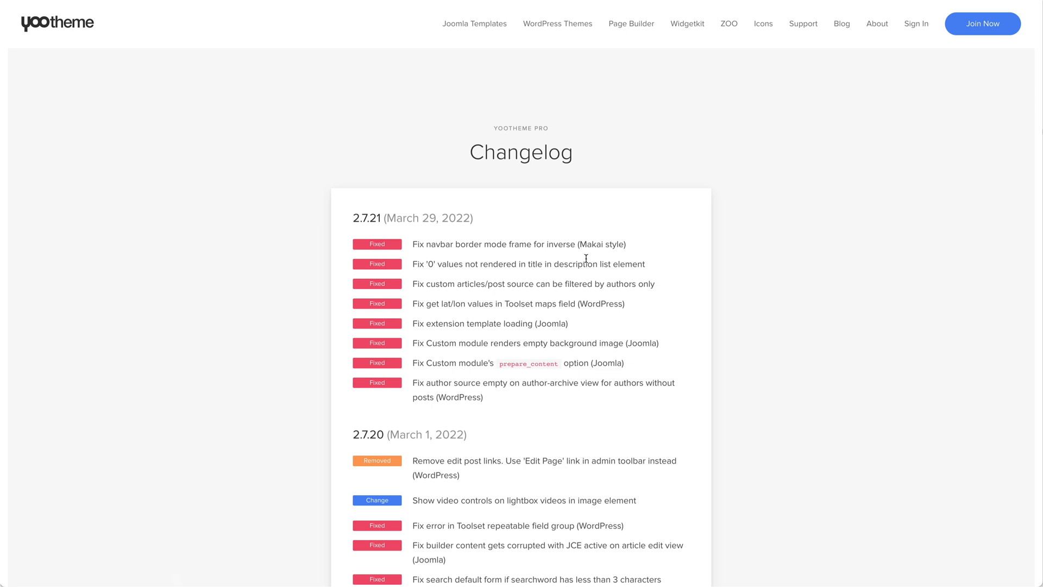
mouse_move(586, 258)
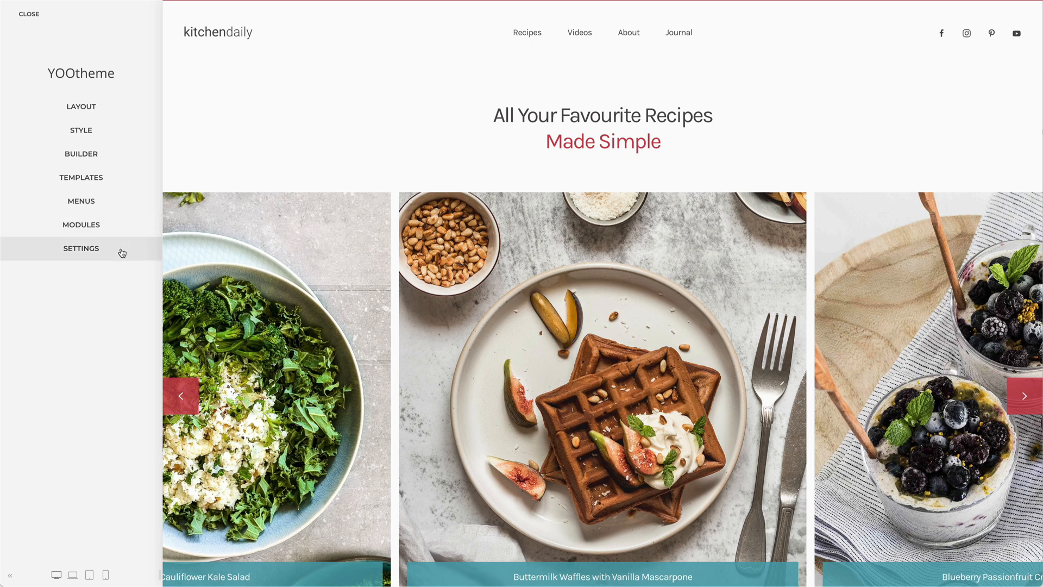
click(80, 247)
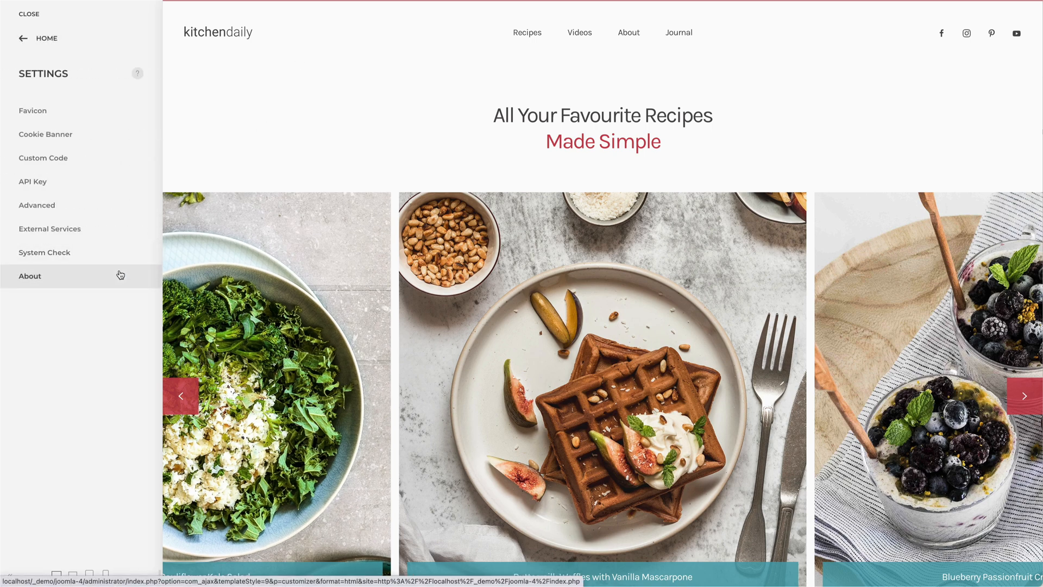
click(30, 276)
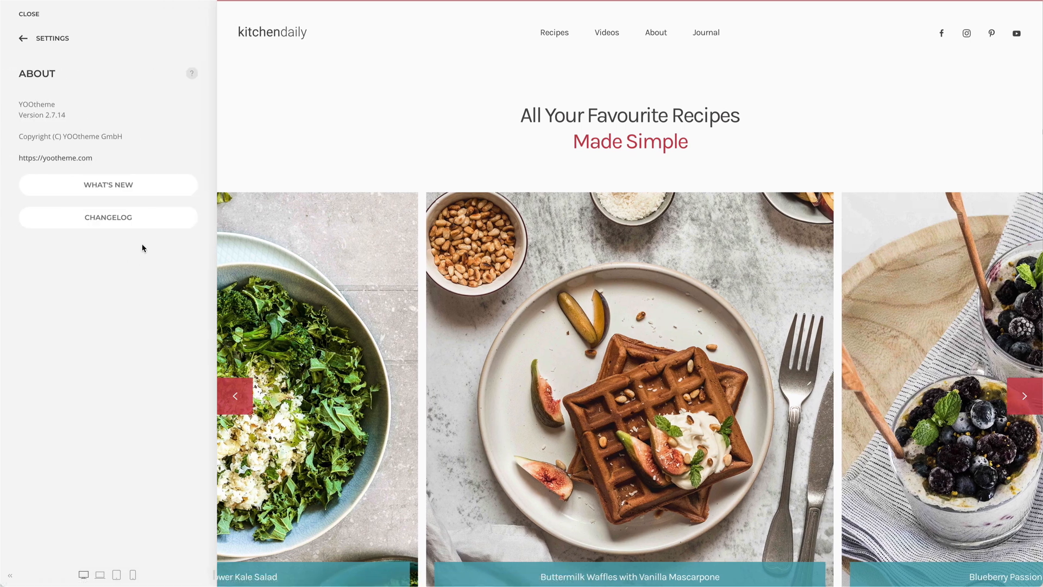
- Show the What's New in YOOtheme Pro dialog presenting the Line Gallery release highlights
click(108, 218)
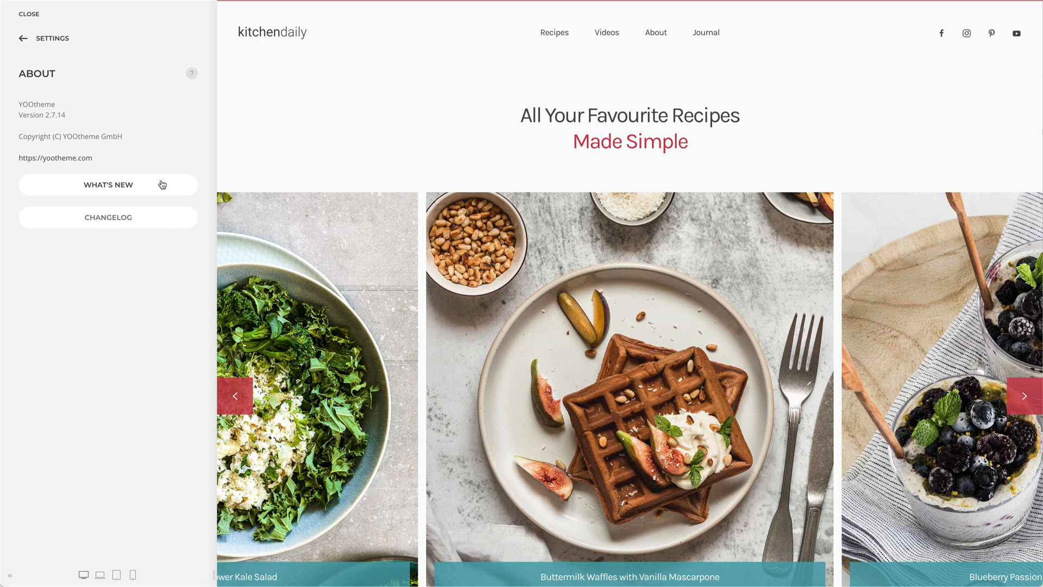
click(107, 184)
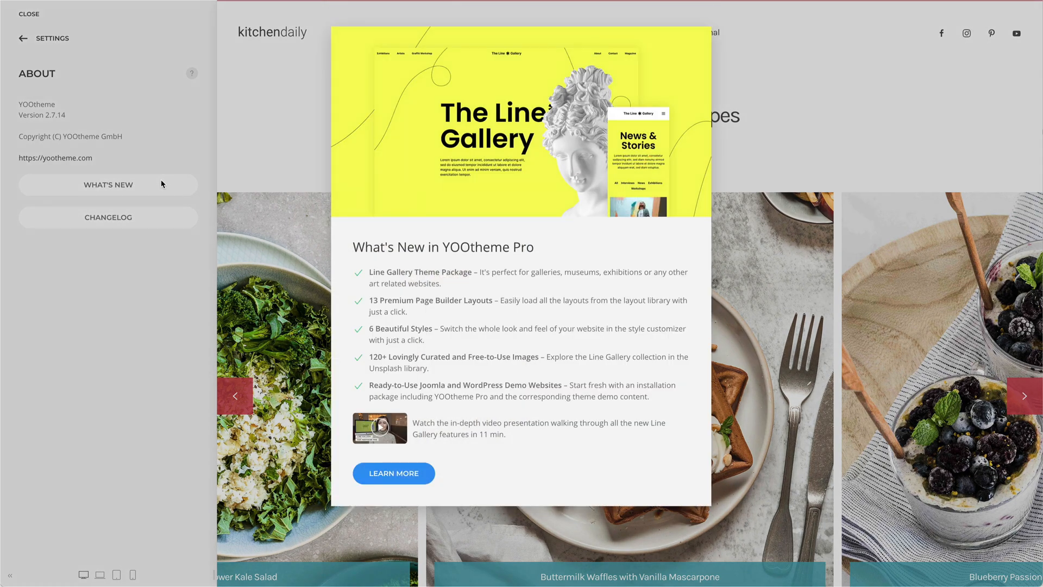